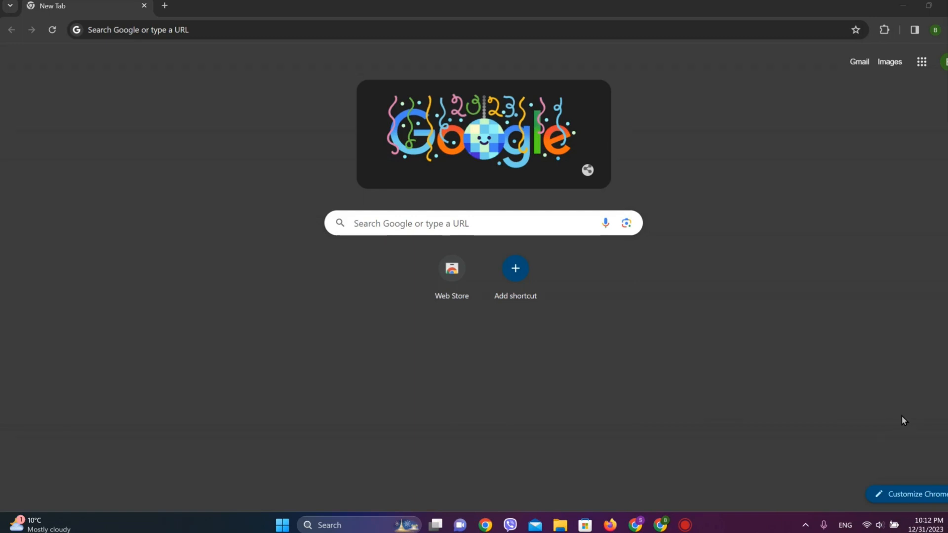
mouse_move(900, 415)
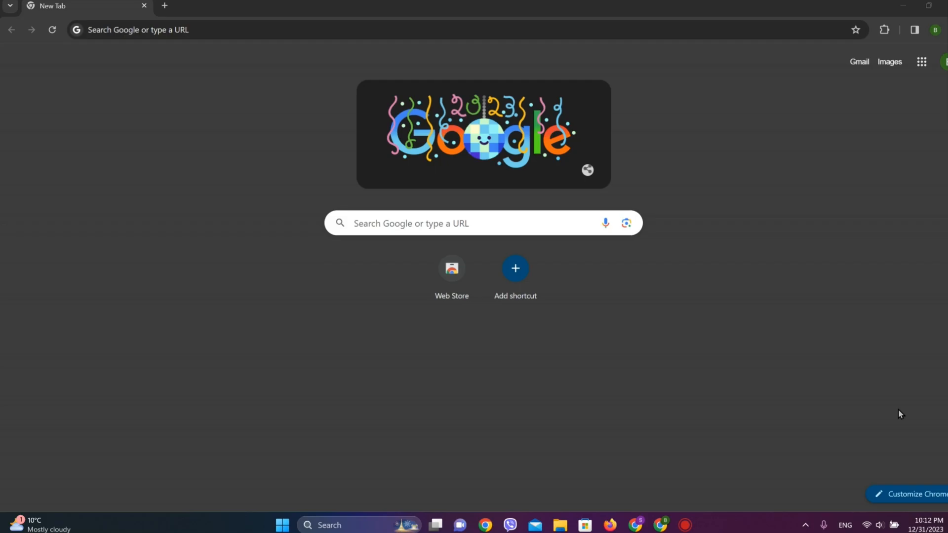
- Search Google for 'halifax bank enroll' and go to Halifax's Register for Online Banking page
left_click(242, 29)
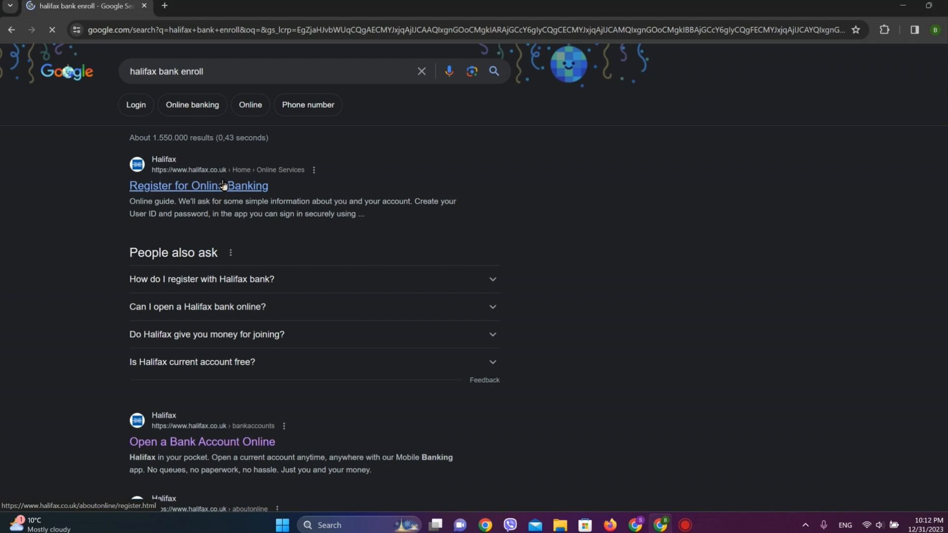
left_click(198, 186)
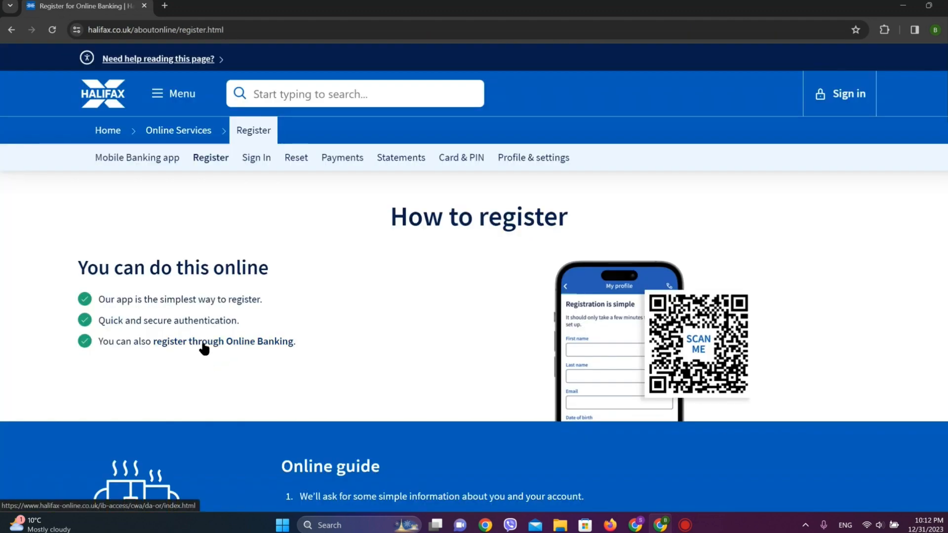
- Choose to register through Online Banking and start the 'About you' form via Register here
left_click(223, 341)
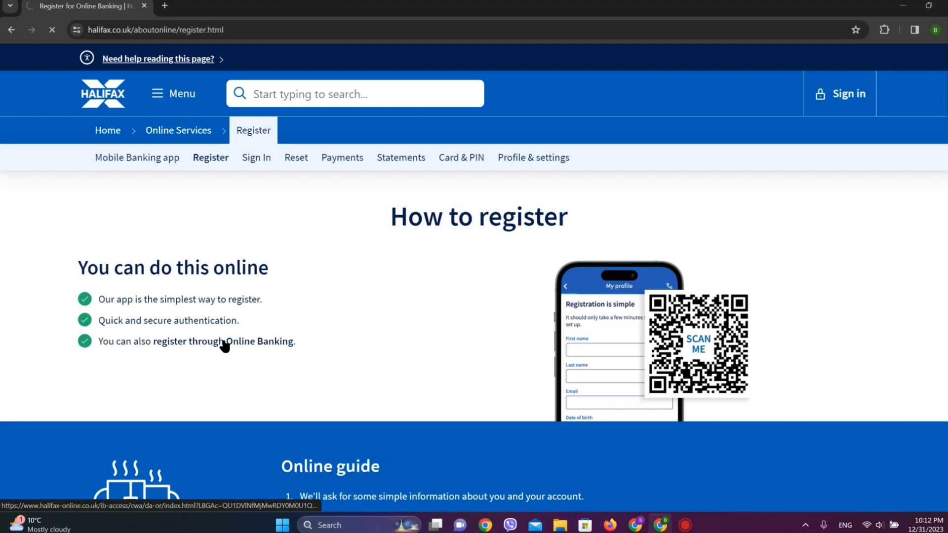
left_click(222, 341)
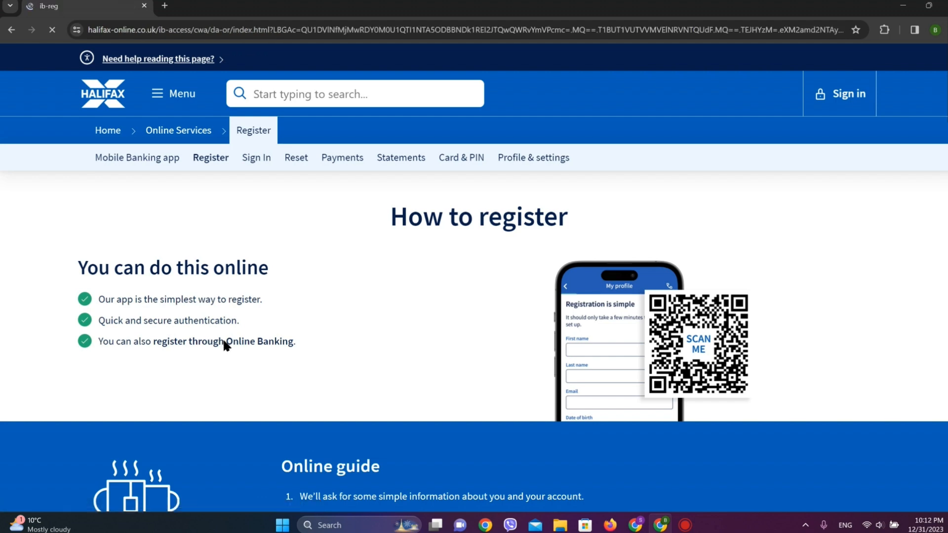
left_click(222, 341)
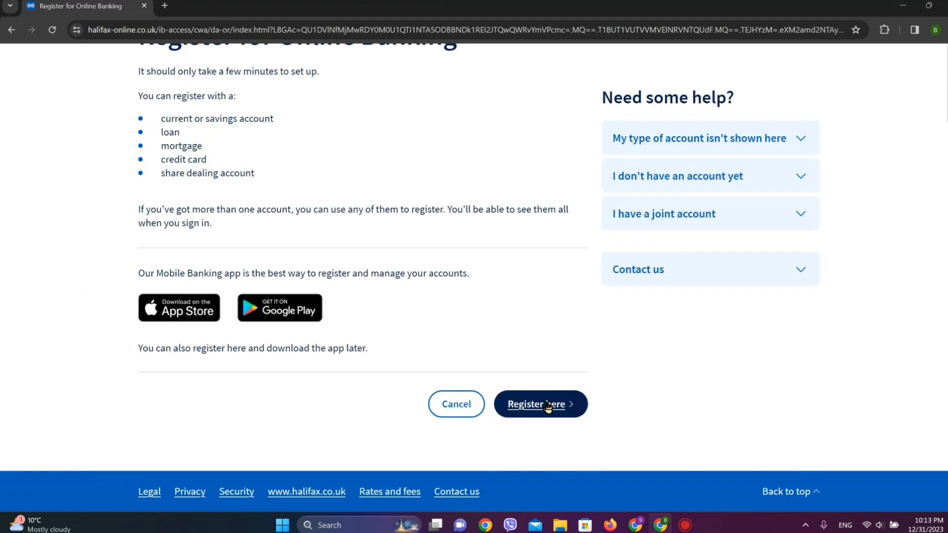
left_click(538, 404)
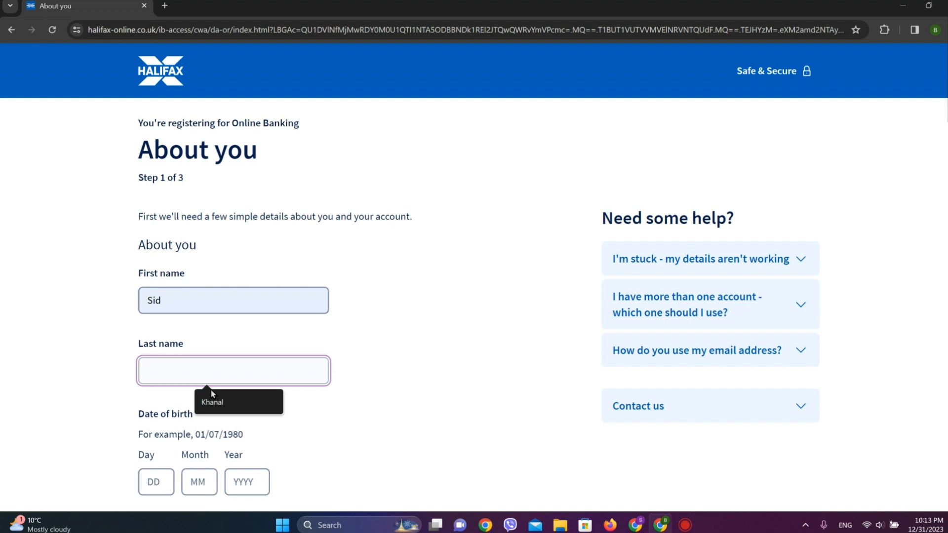
type("Khanal")
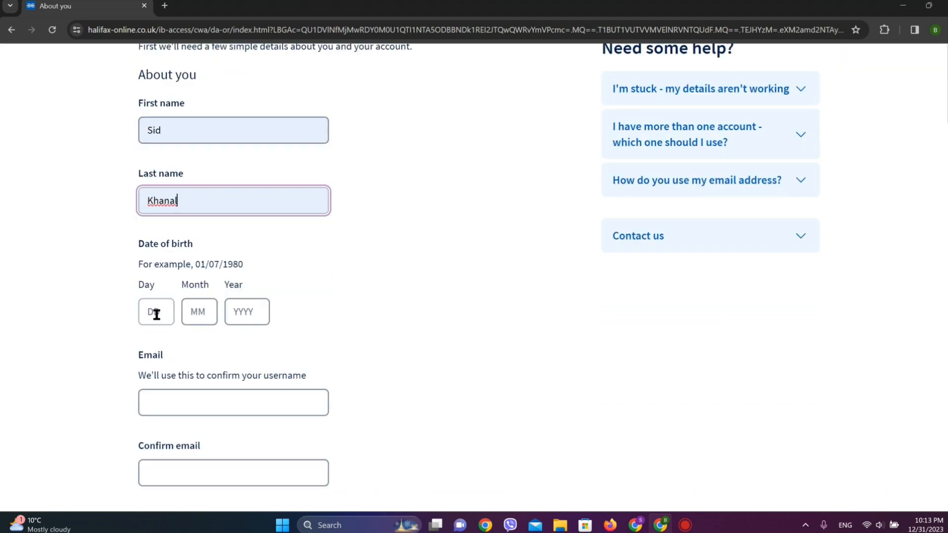
type("03")
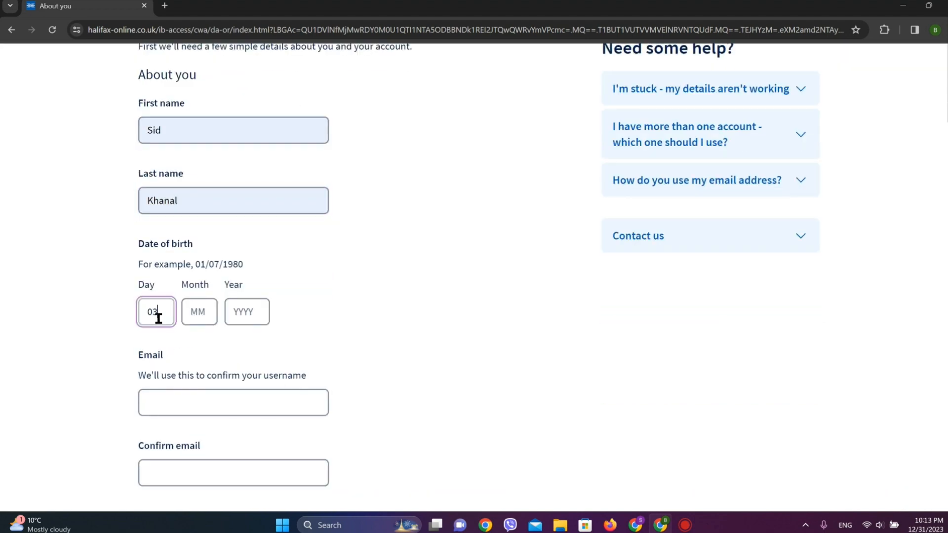
left_click(232, 403)
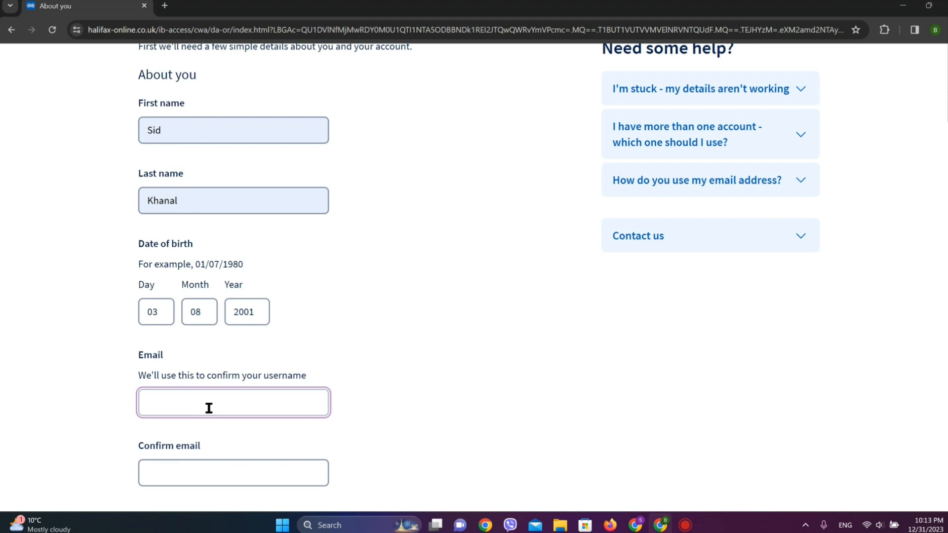
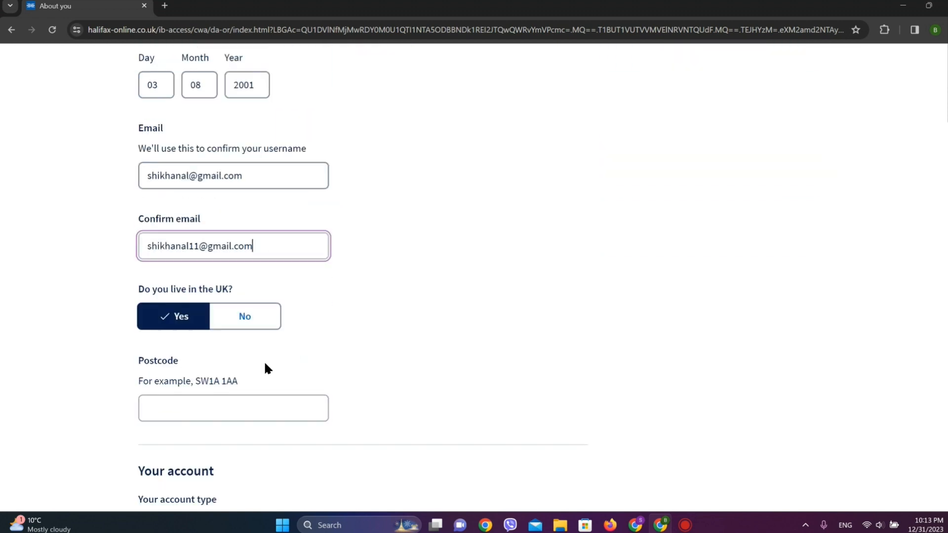
mouse_move(242, 294)
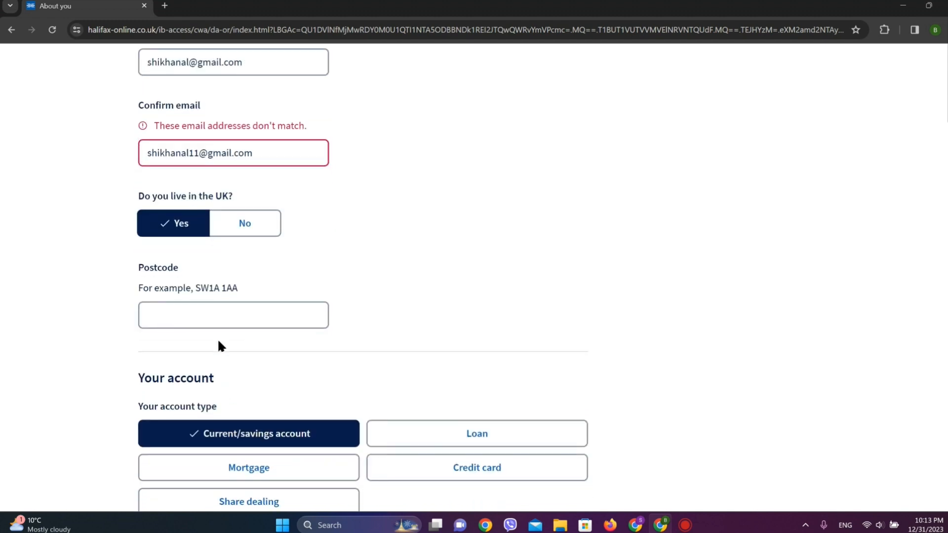
- Fill the confirmation email and postcode 10001, keeping UK residence as Yes
type("1")
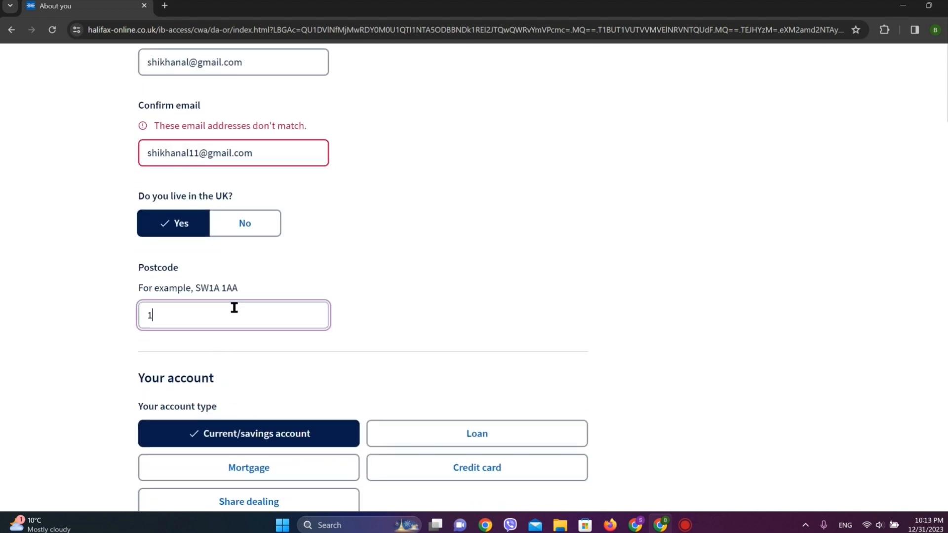
type("0001")
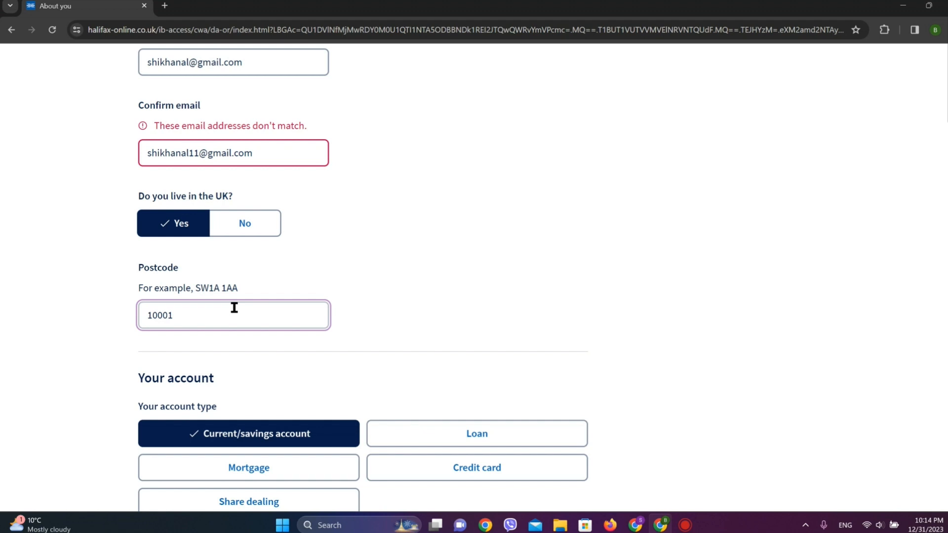
scroll("down", 3)
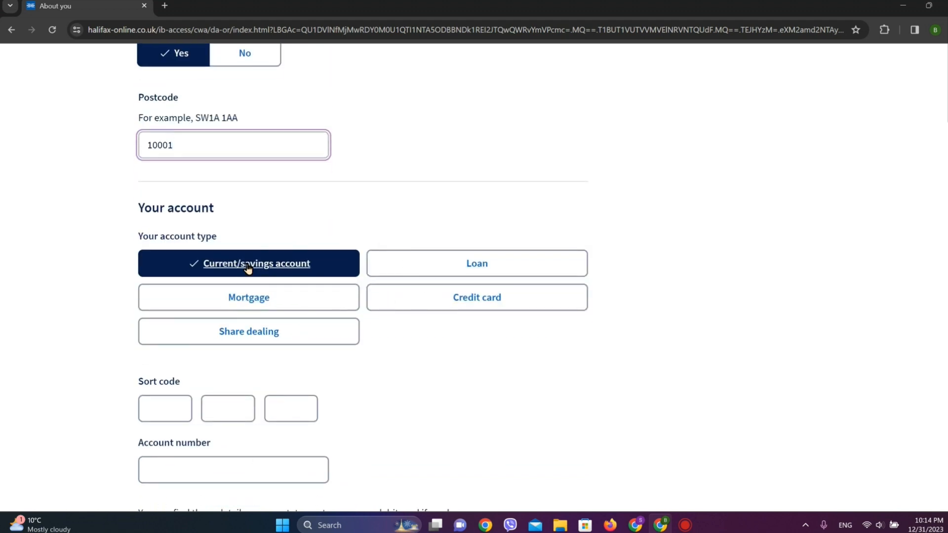
scroll("down", 3)
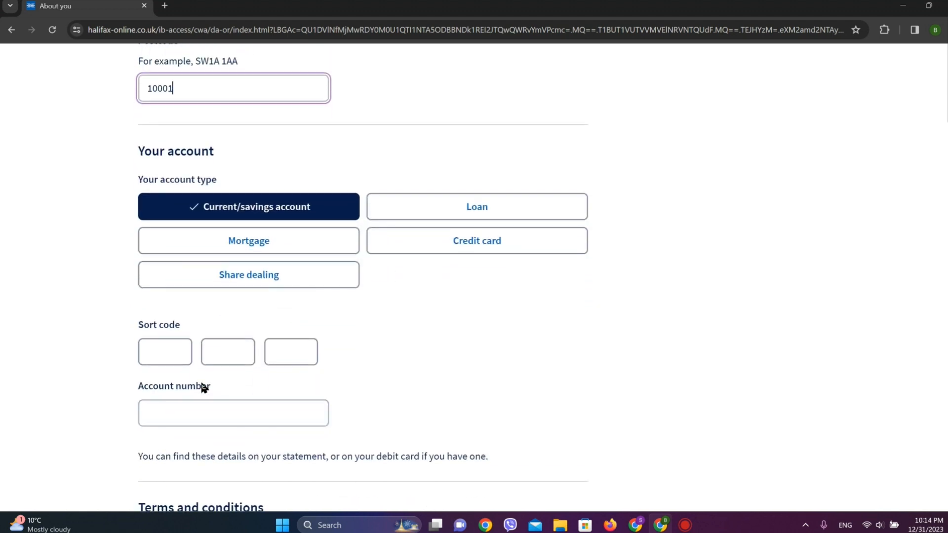
type("46")
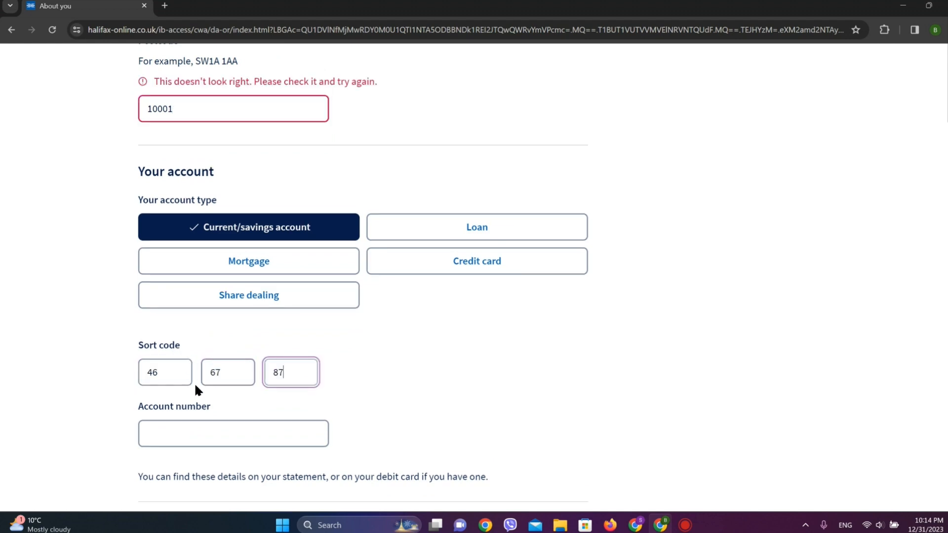
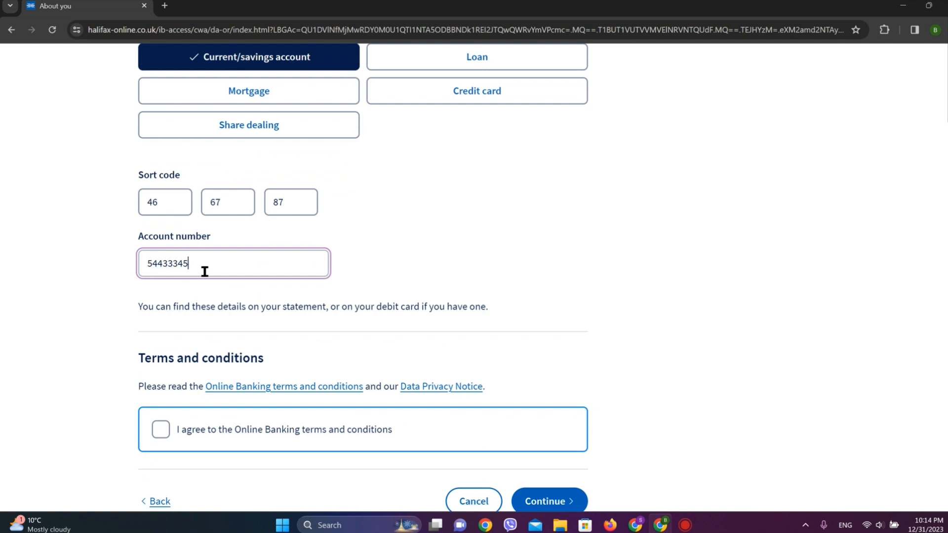
- Agree to the Online Banking terms and conditions and continue, which flags the postcode invalid
left_click(160, 429)
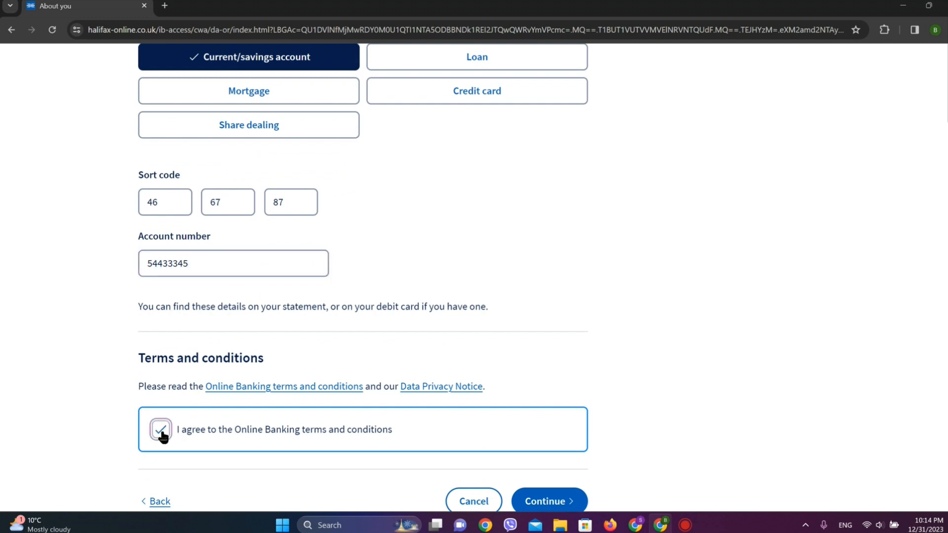
left_click(161, 428)
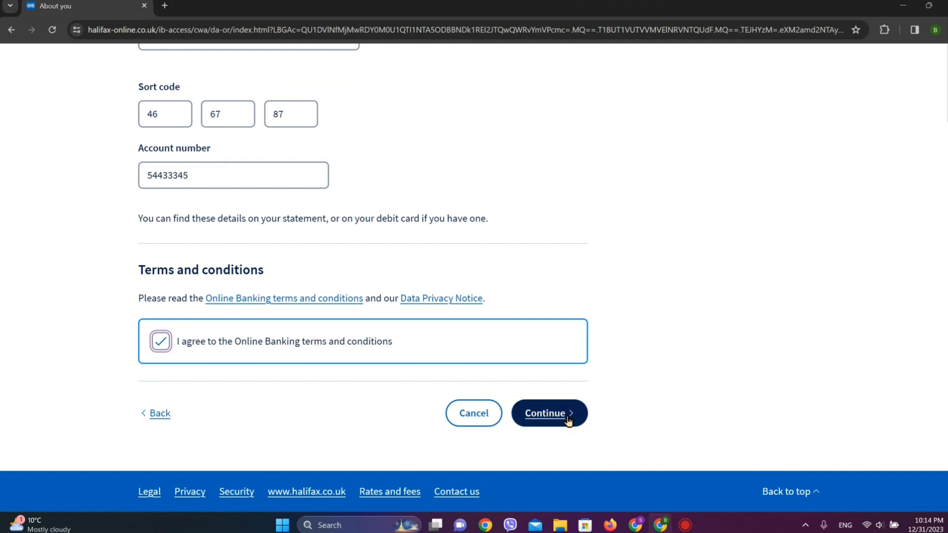
left_click(544, 412)
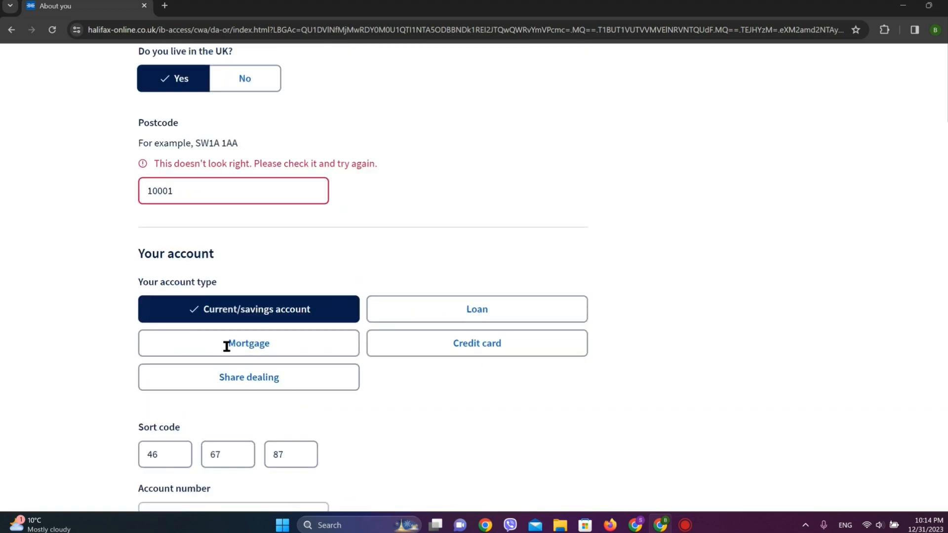
scroll("up", 3)
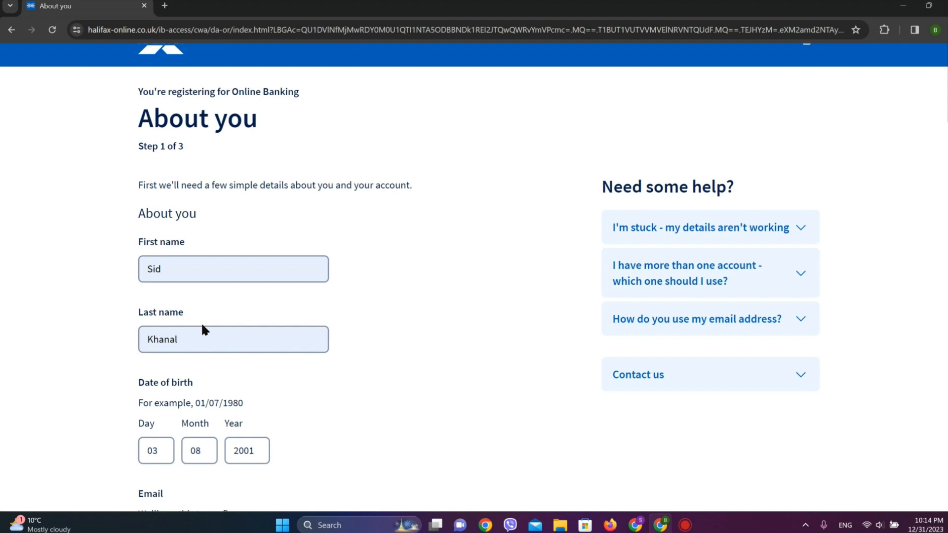
mouse_move(209, 327)
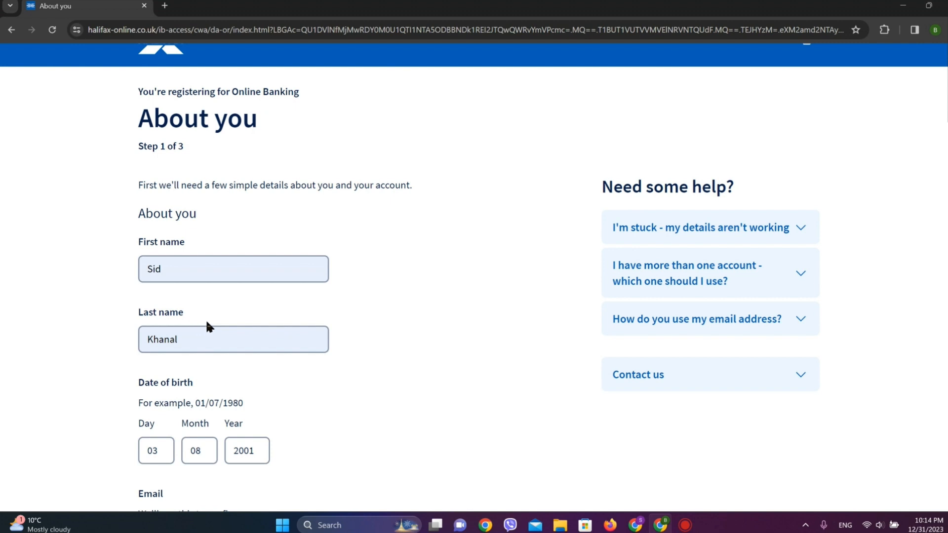